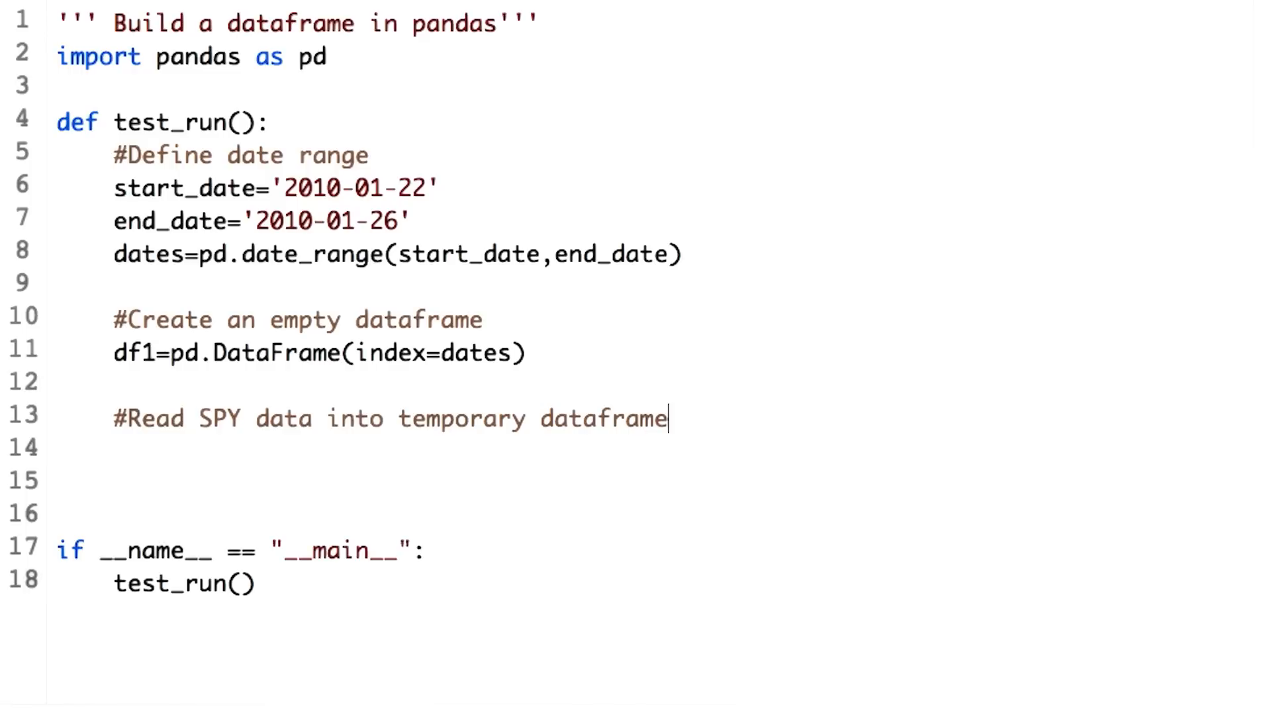
Read data/SPY.csv into a temporary dfSPY dataframe with pd.read_csv
{"action": "type", "text": "dfSPY = pd.read_csv(\"data/SPY.csv\")"}
{"action": "type", "text": "#Join the two dataframes using DataFrame.join()"}
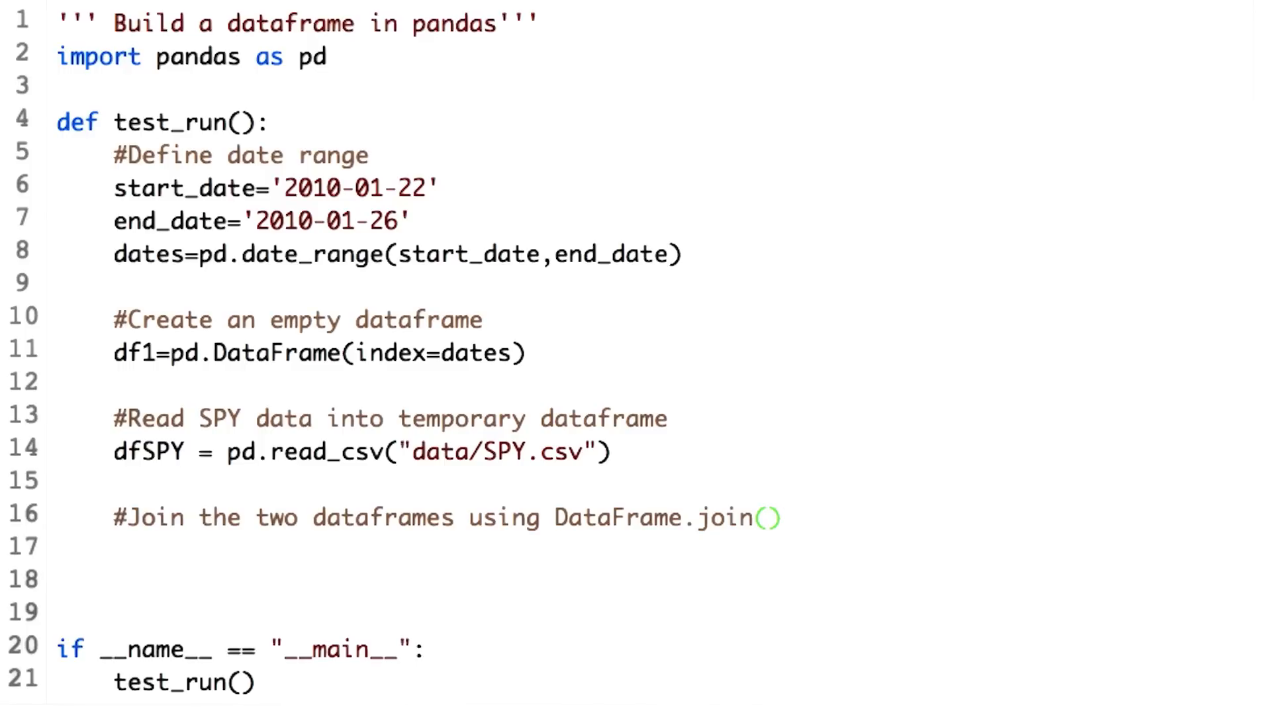
Join dfSPY onto df1, print it, and Test Run to show the NaN-filled table
{"action": "left_click", "coordinate": [786, 517]}
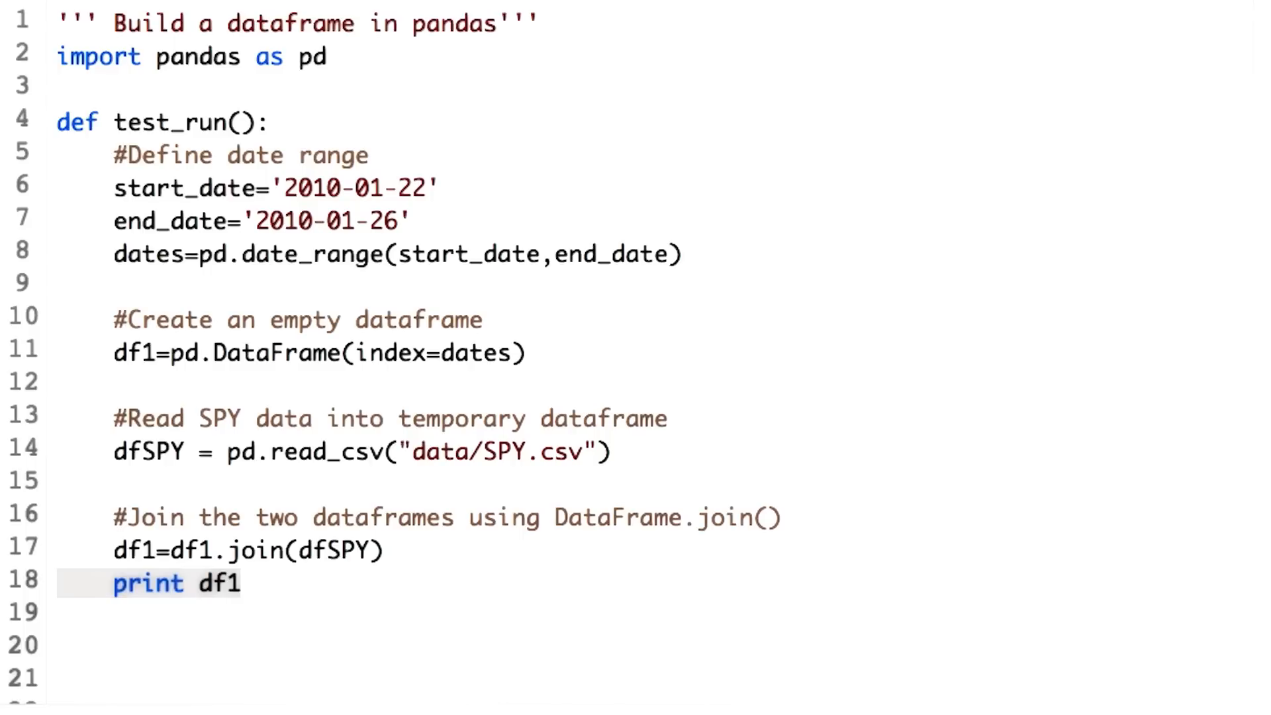
{"action": "left_click", "coordinate": [299, 58]}
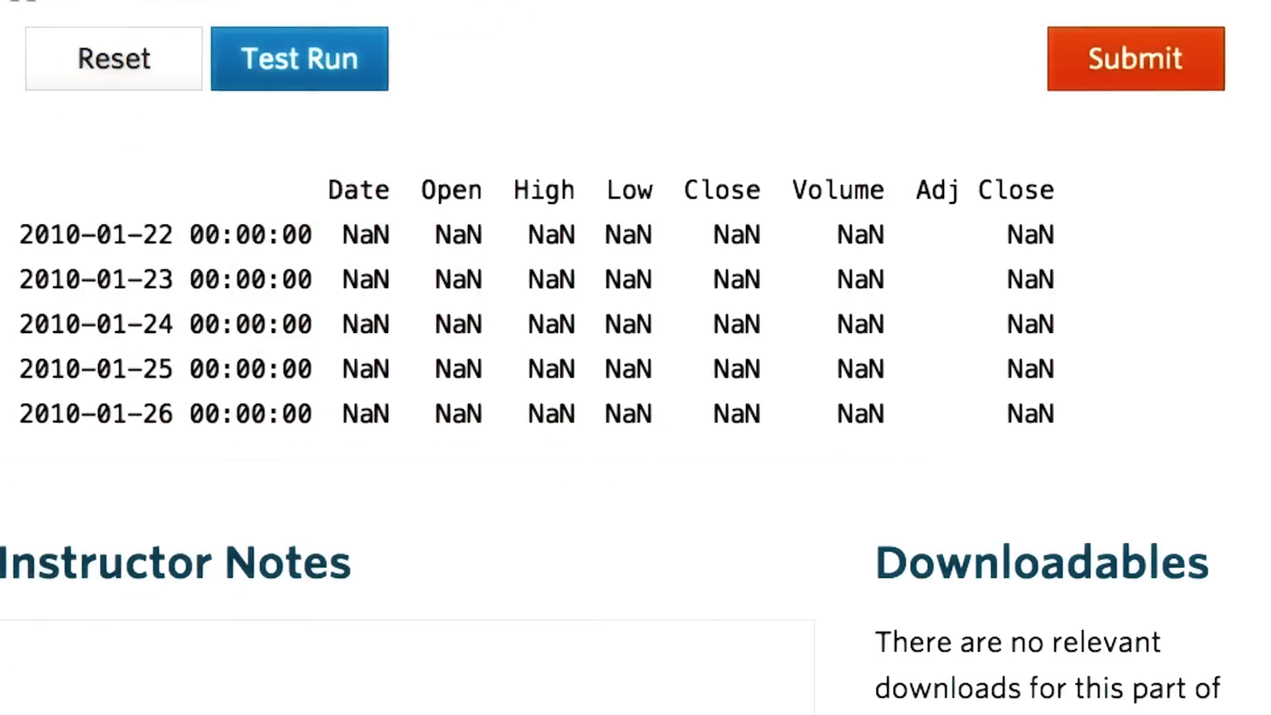